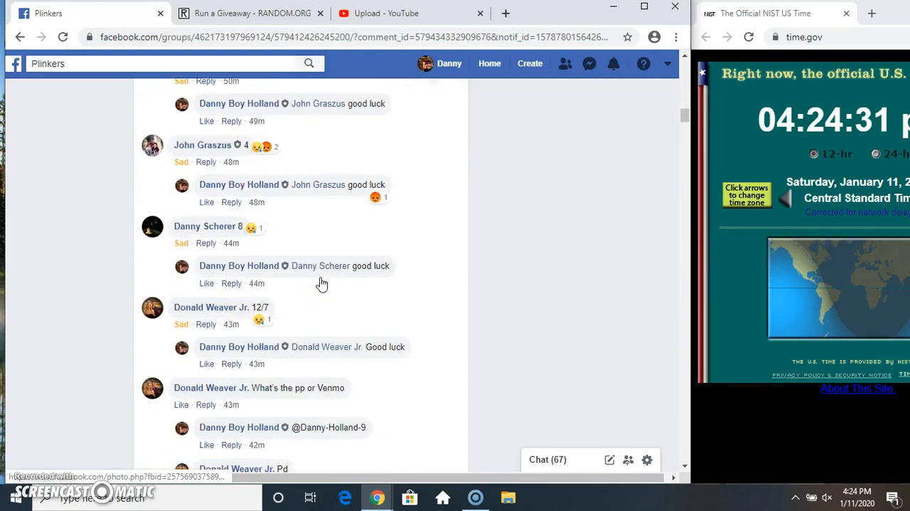
- Scroll the group post's comments down to the numbered list of 20 giveaway slots
scroll(down, 3)
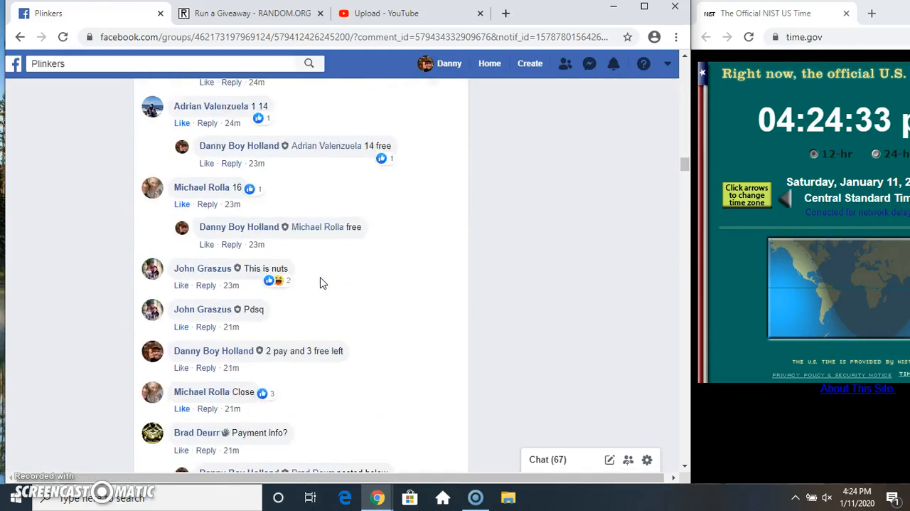
scroll(down, 3)
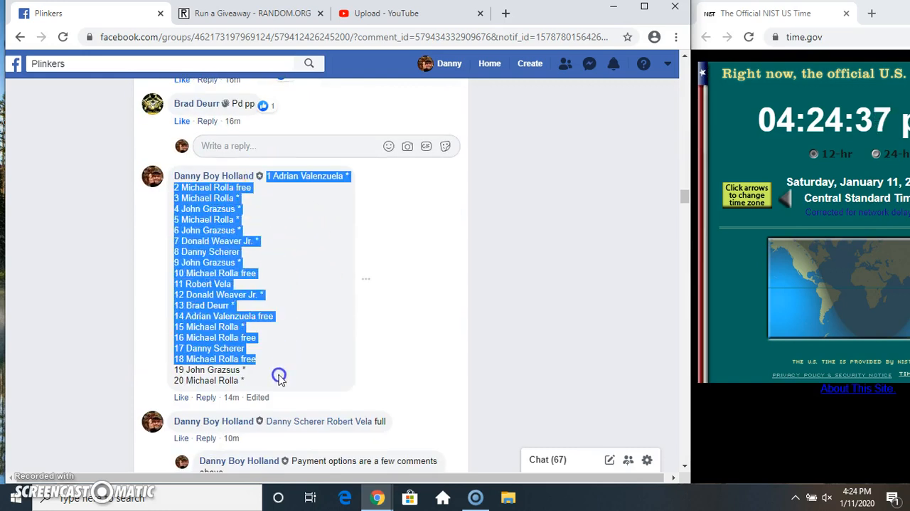
- Copy the 20-entry list and post 'live' as a comment on the thread
right_click(279, 376)
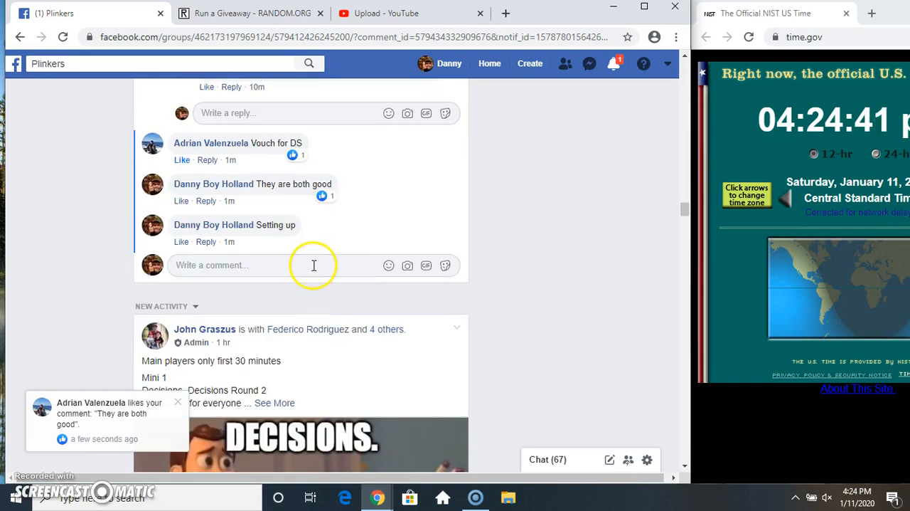
text(liv)
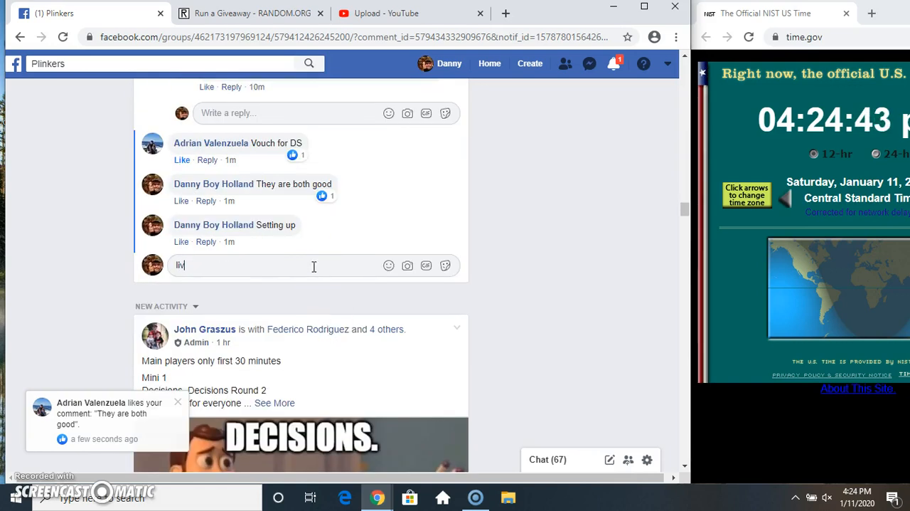
key(Return)
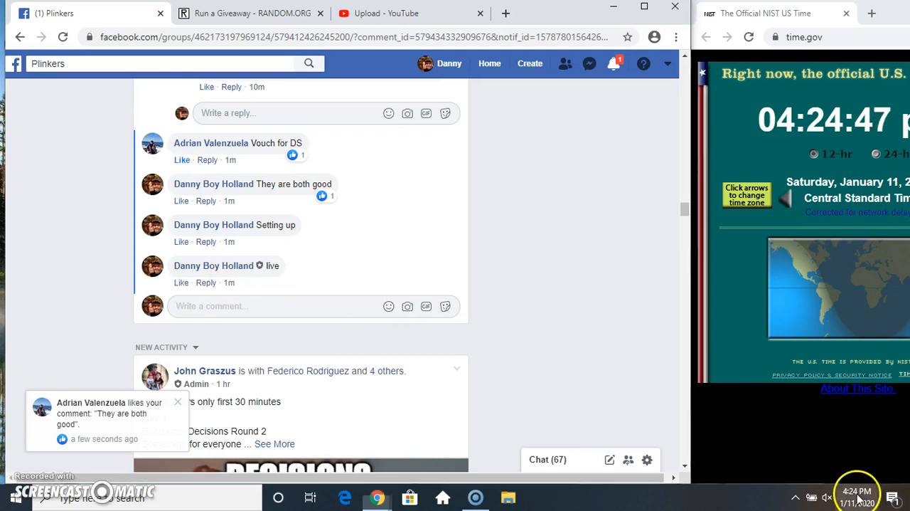
click(856, 490)
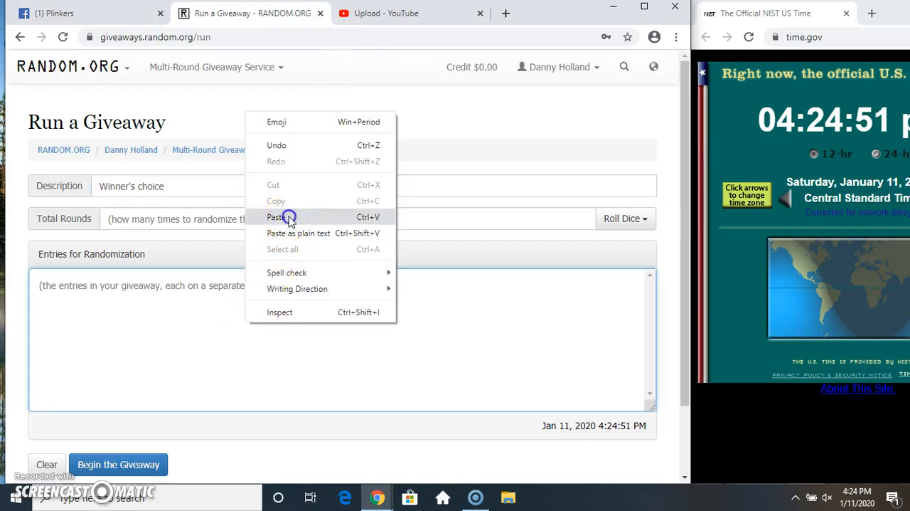
- Paste the 20 entries into the giveaway and roll 3d6 to set 12 total rounds
click(276, 216)
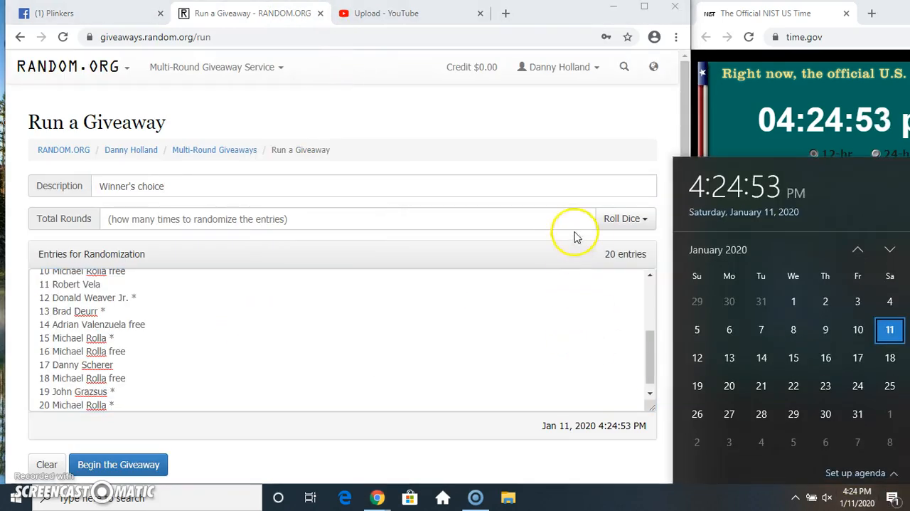
click(626, 219)
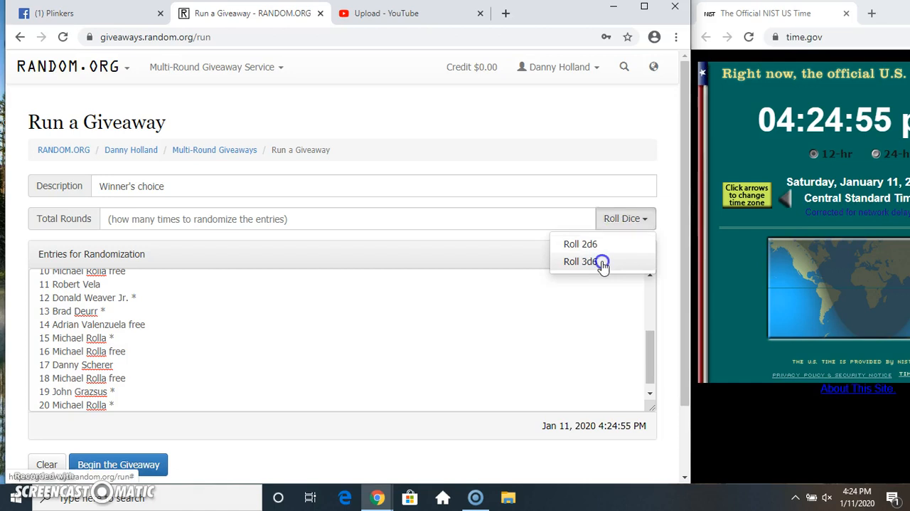
click(581, 262)
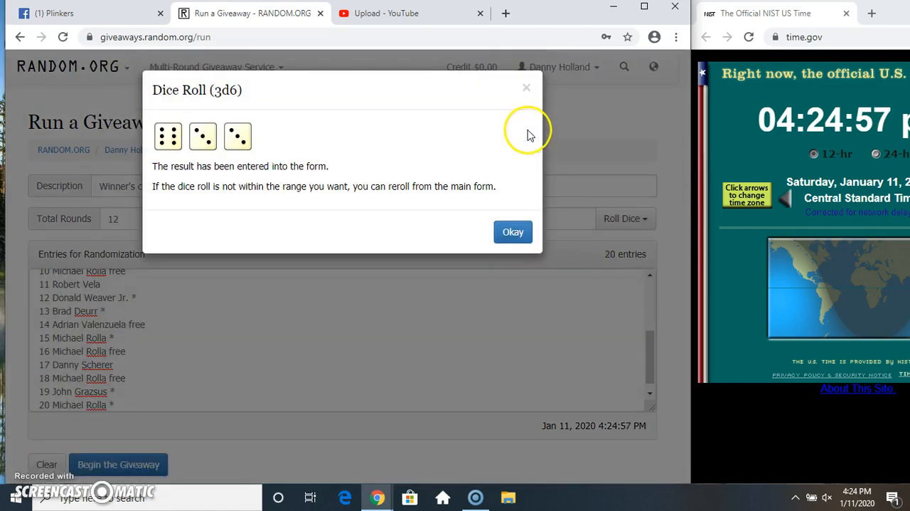
click(512, 230)
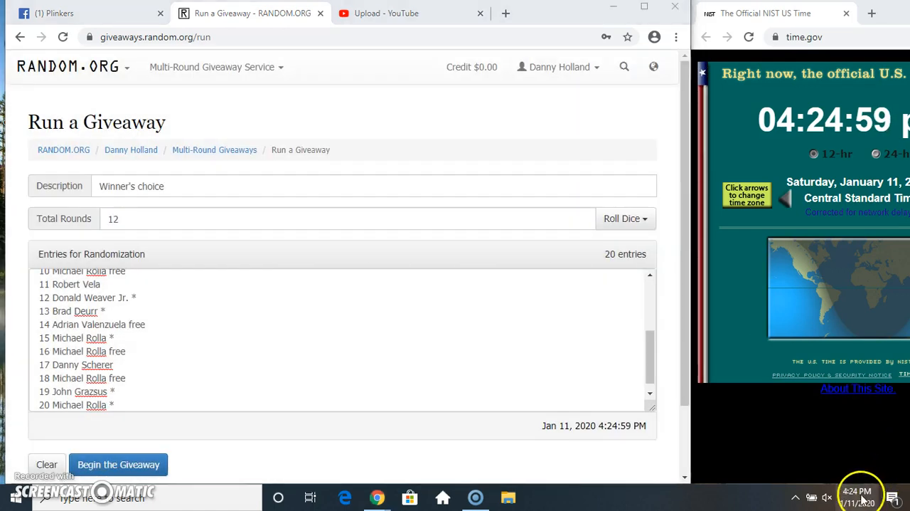
- Begin the giveaway and advance through the intermediate randomization rounds
click(856, 492)
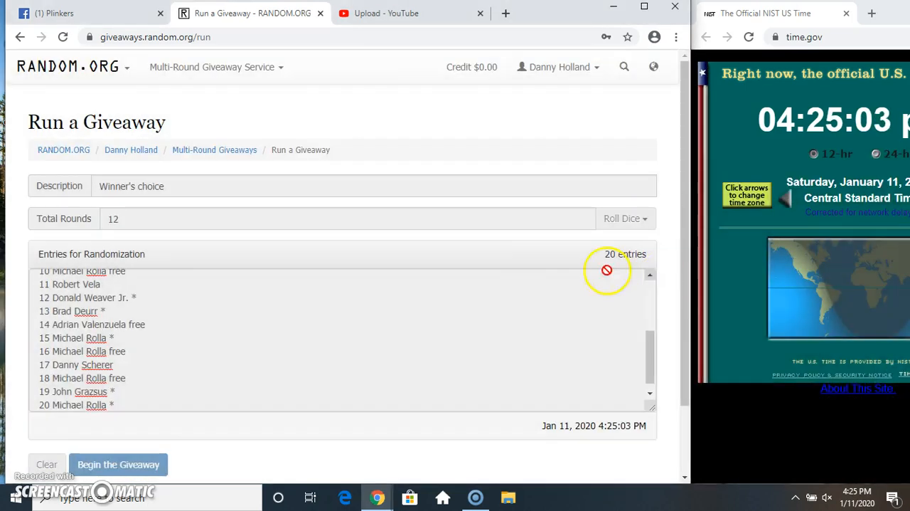
click(117, 463)
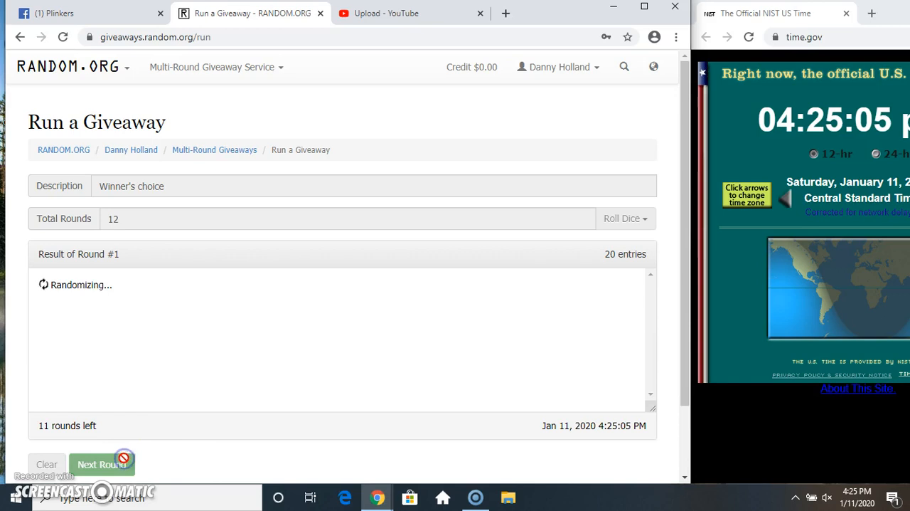
click(102, 464)
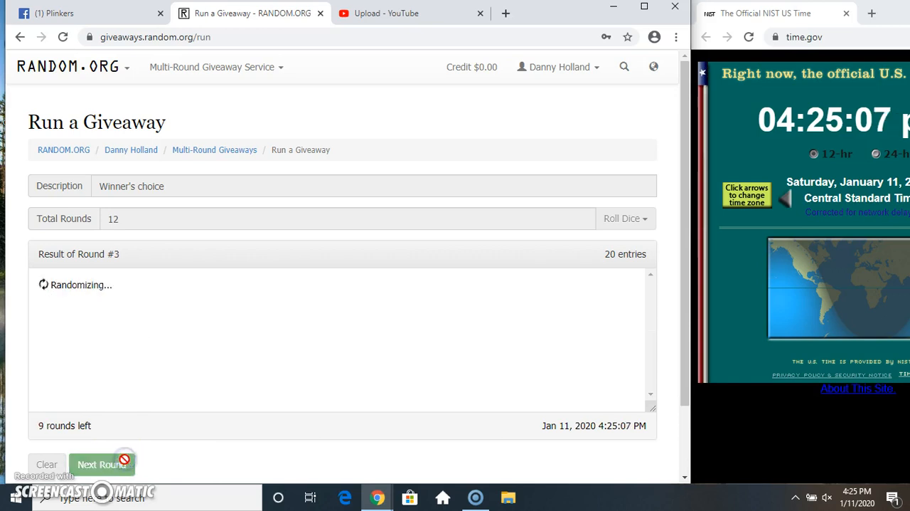
click(103, 463)
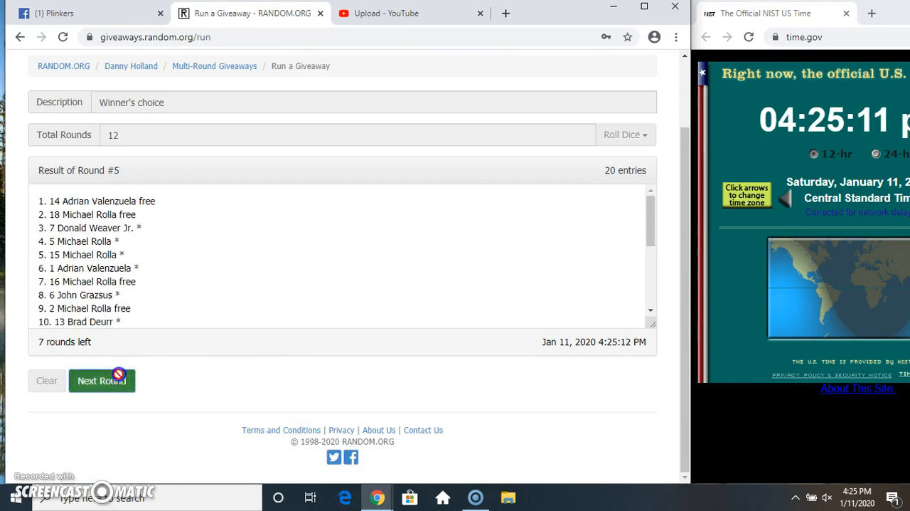
click(101, 381)
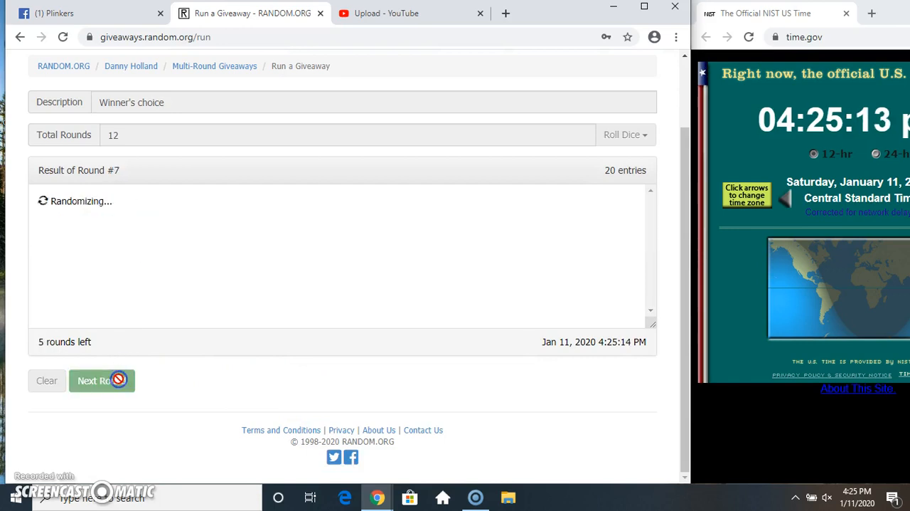
click(103, 381)
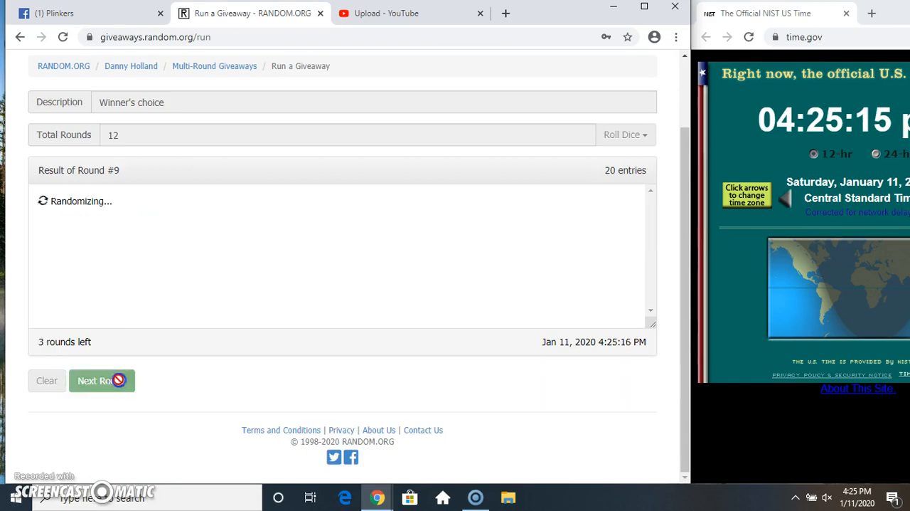
click(101, 381)
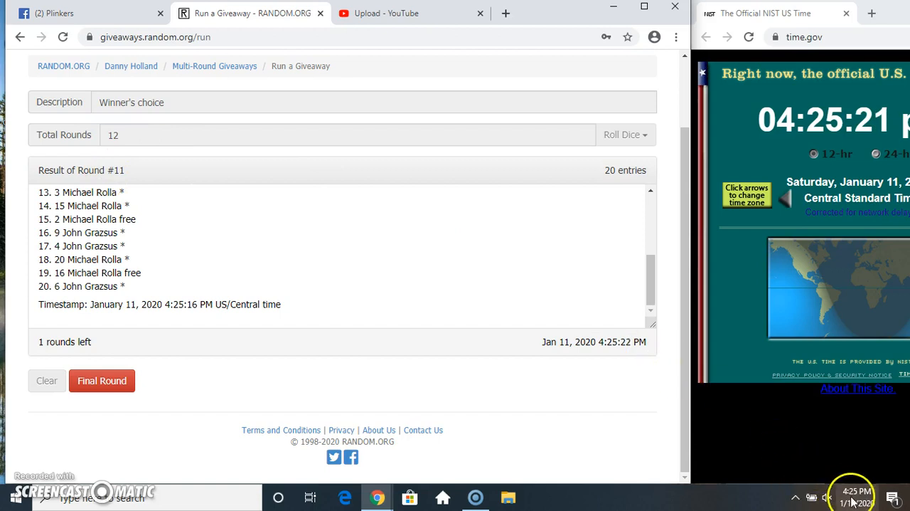
click(856, 495)
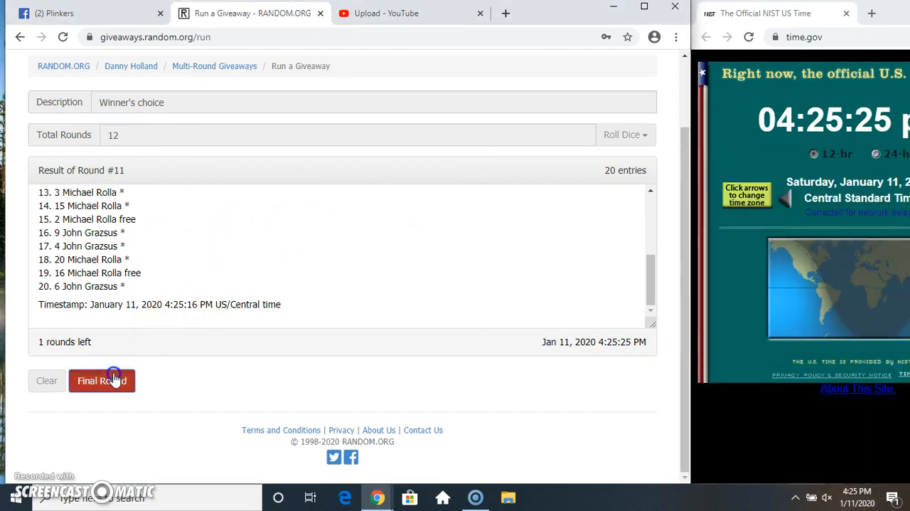
click(102, 381)
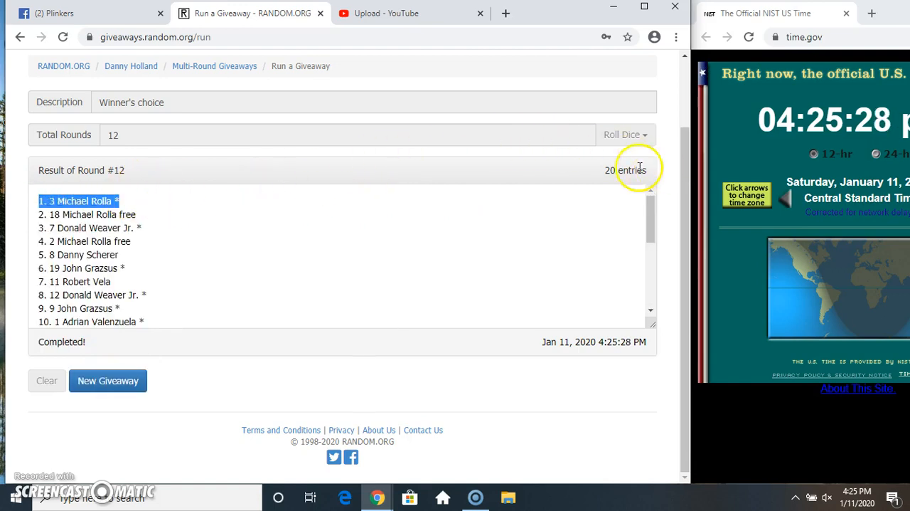
mouse_move(259, 234)
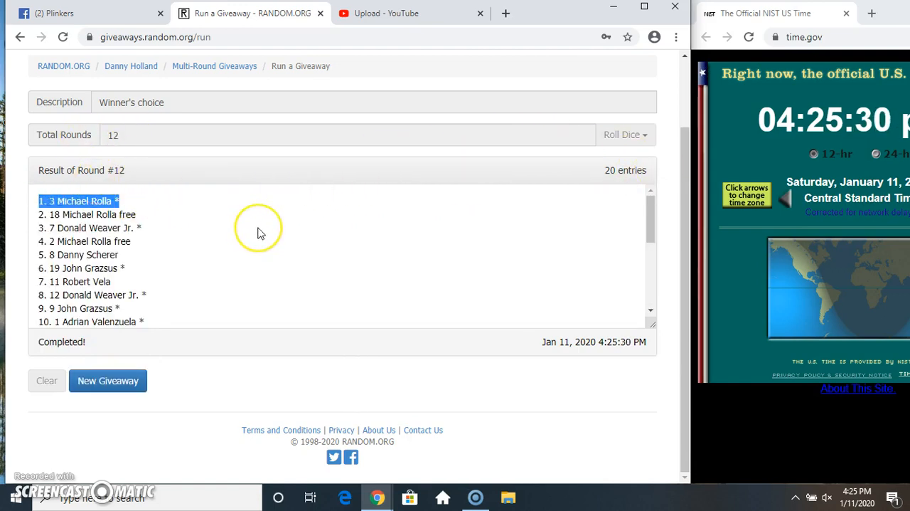
scroll(down, 3)
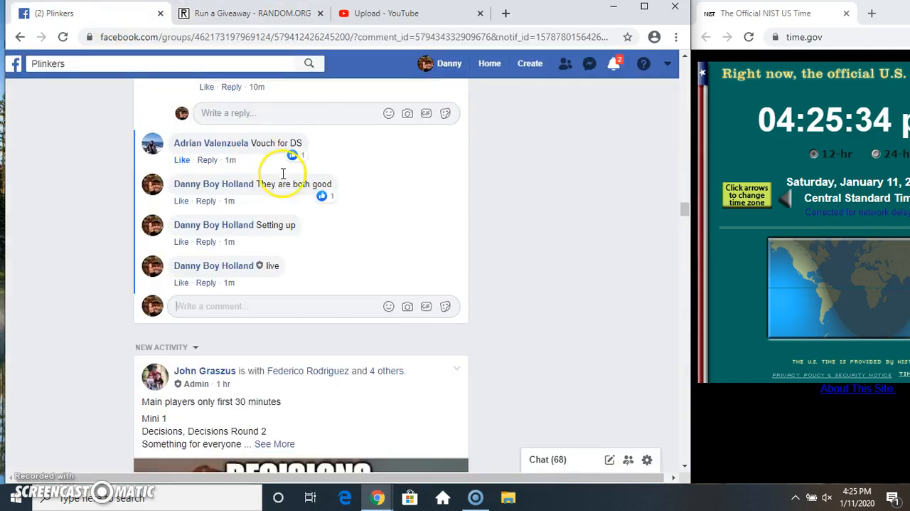
- Post 'done' as a comment on the Facebook group thread
text(done)
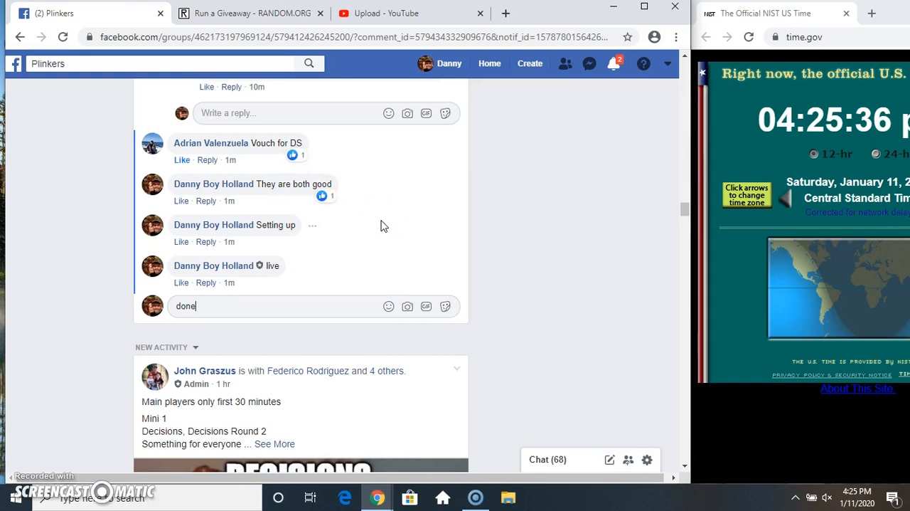
key(Return)
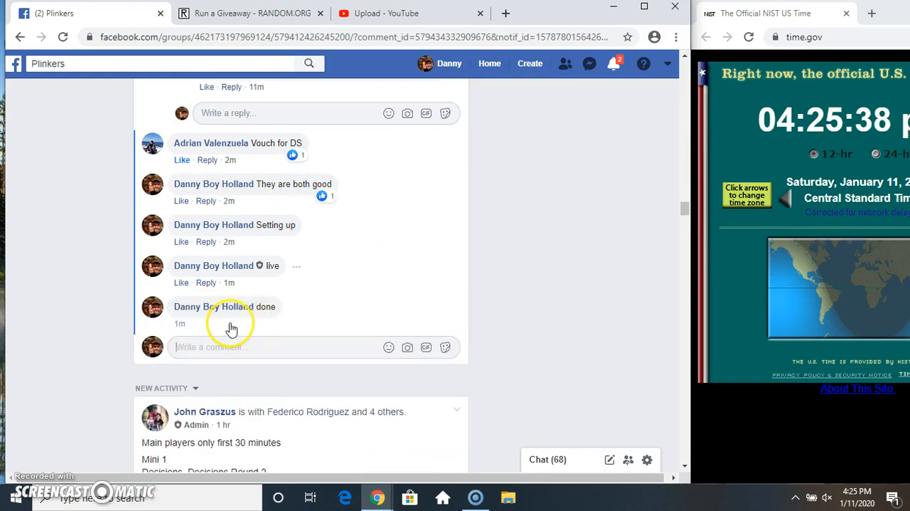